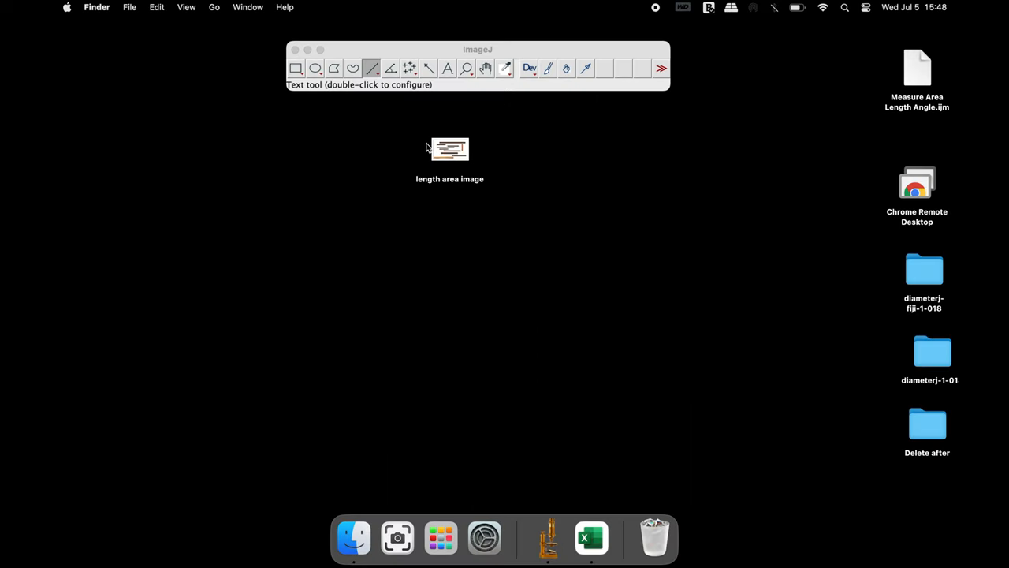
Step: Open the length area image of brown strips and ruler, and select the Straight Line tool
double_click(450, 149)
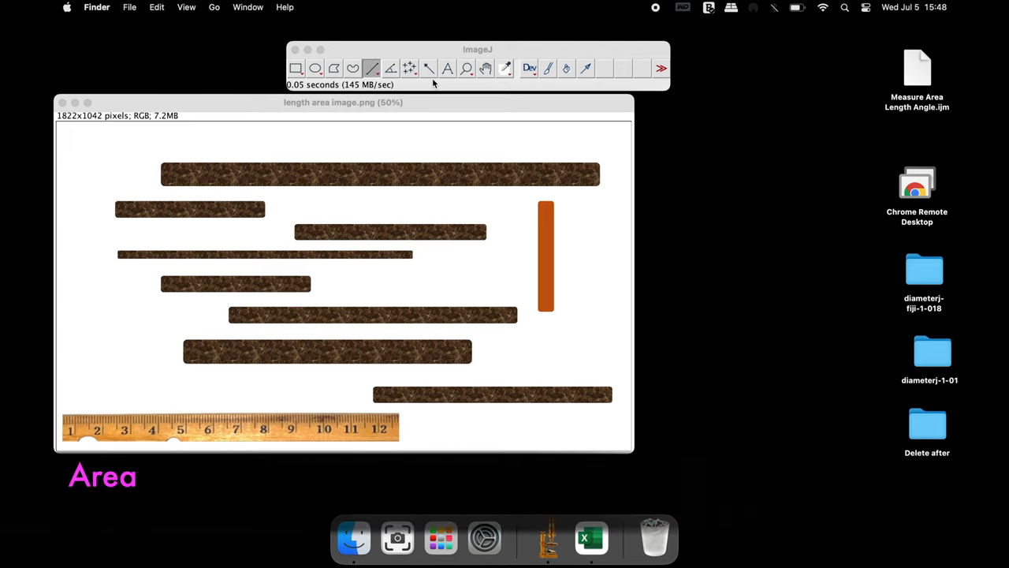
click(371, 68)
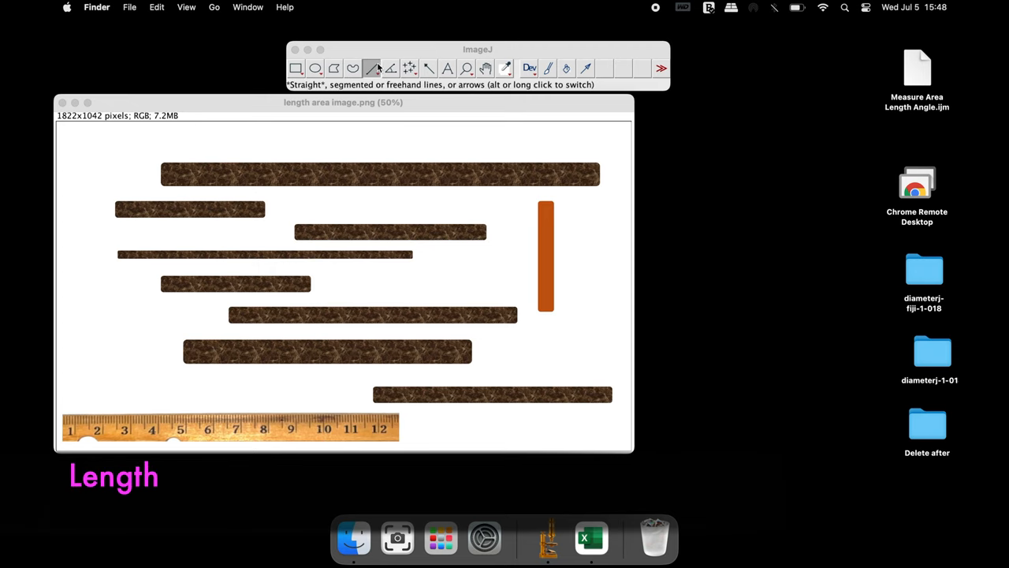
click(477, 49)
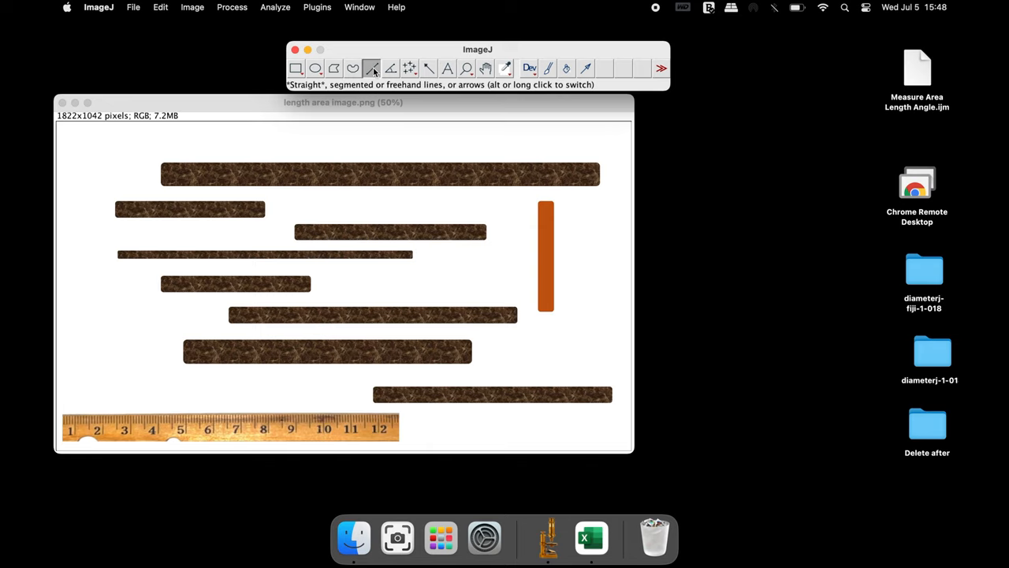
mouse_move(76, 411)
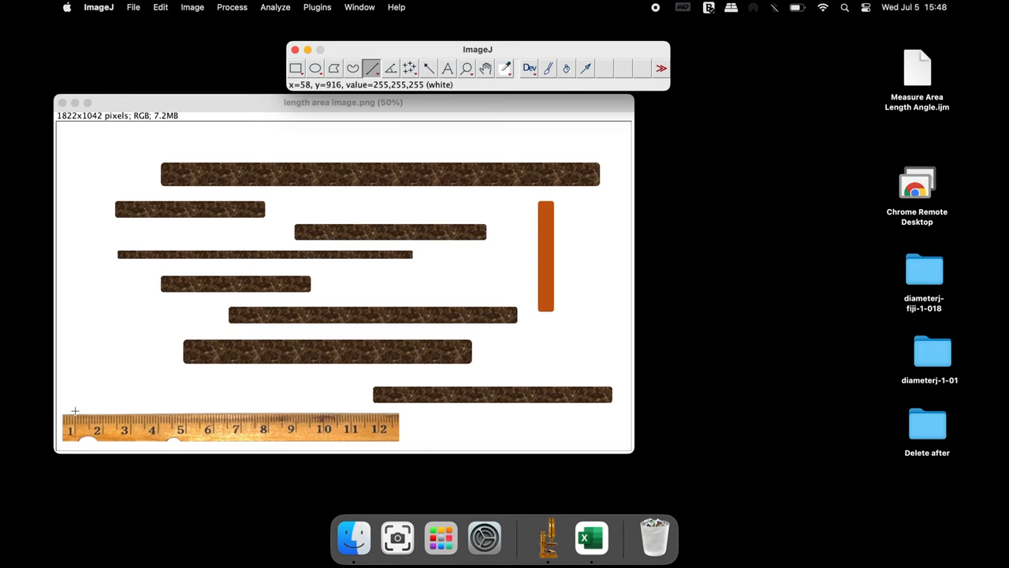
Step: Draw a straight line from the 1 cm mark to the 2 cm mark on the ruler
drag(75, 410, 100, 416)
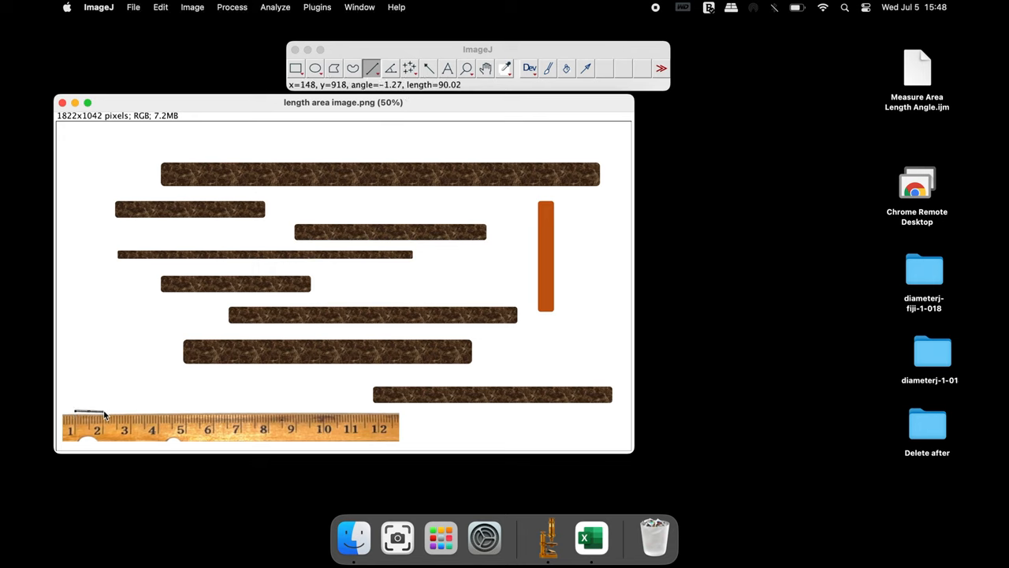
mouse_move(153, 340)
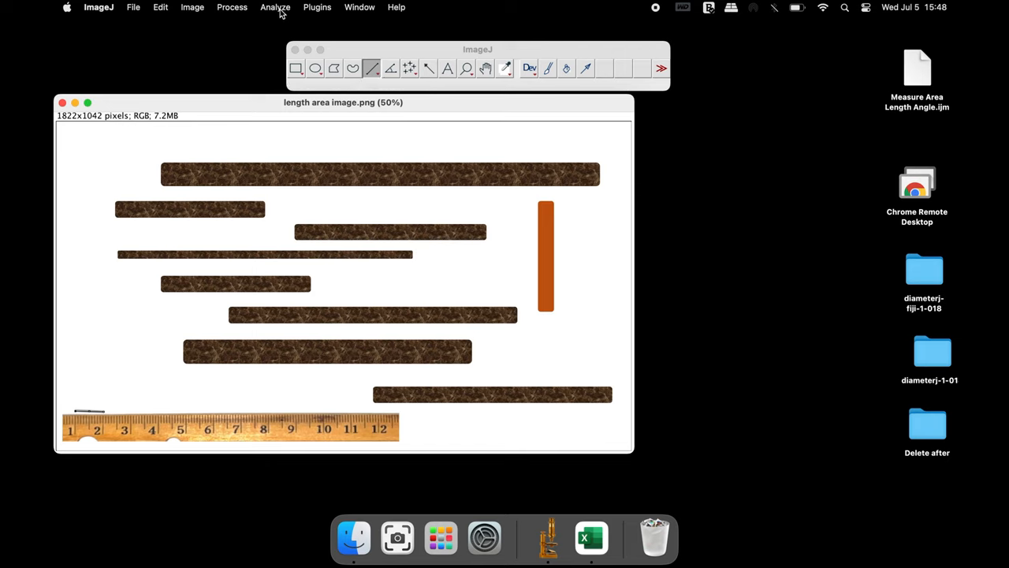
click(275, 7)
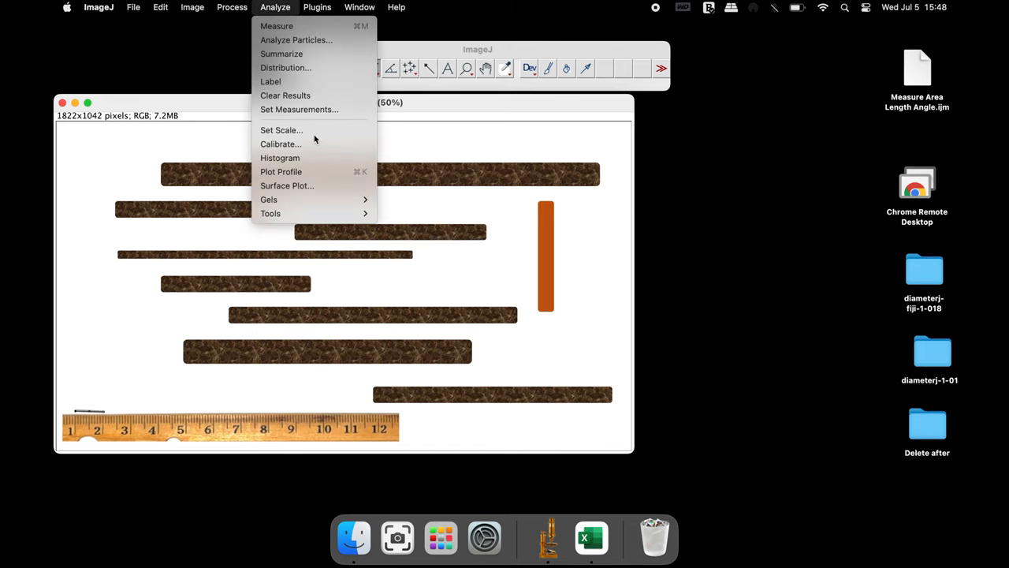
Step: Set Scale with known distance 1, unit cm, Global ticked (90.0222 pixels/cm)
click(281, 129)
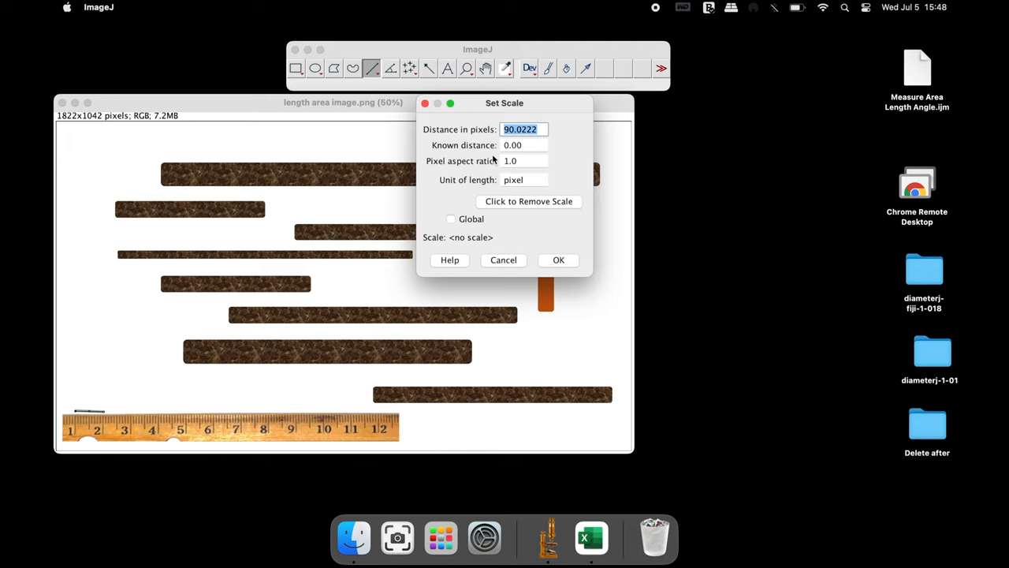
click(523, 145)
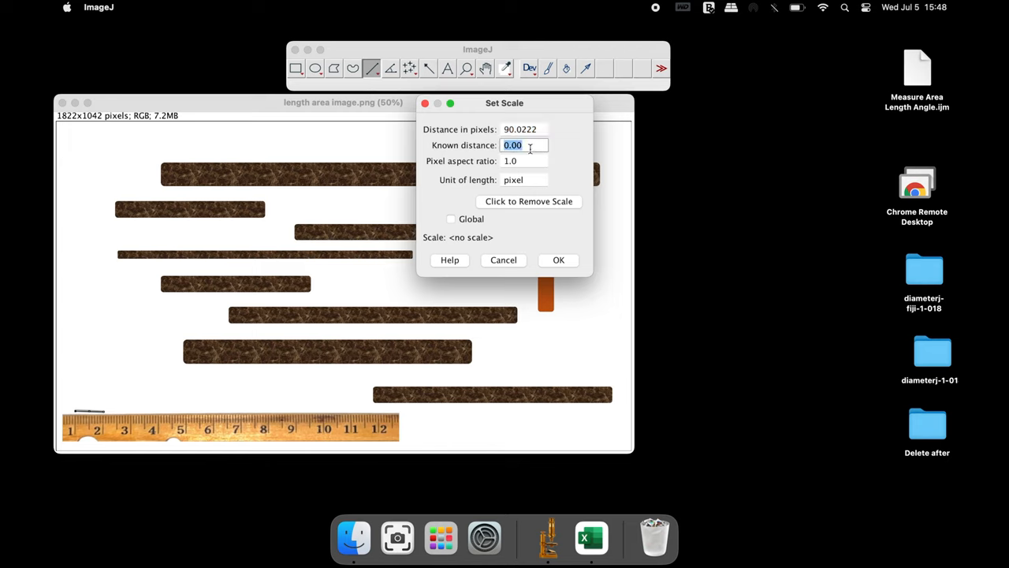
text(1)
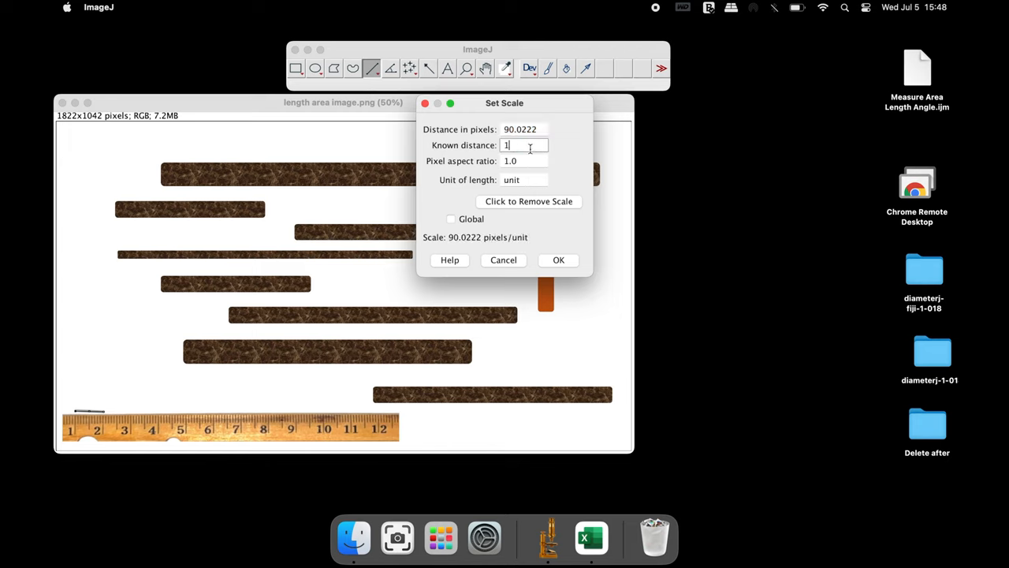
click(523, 180)
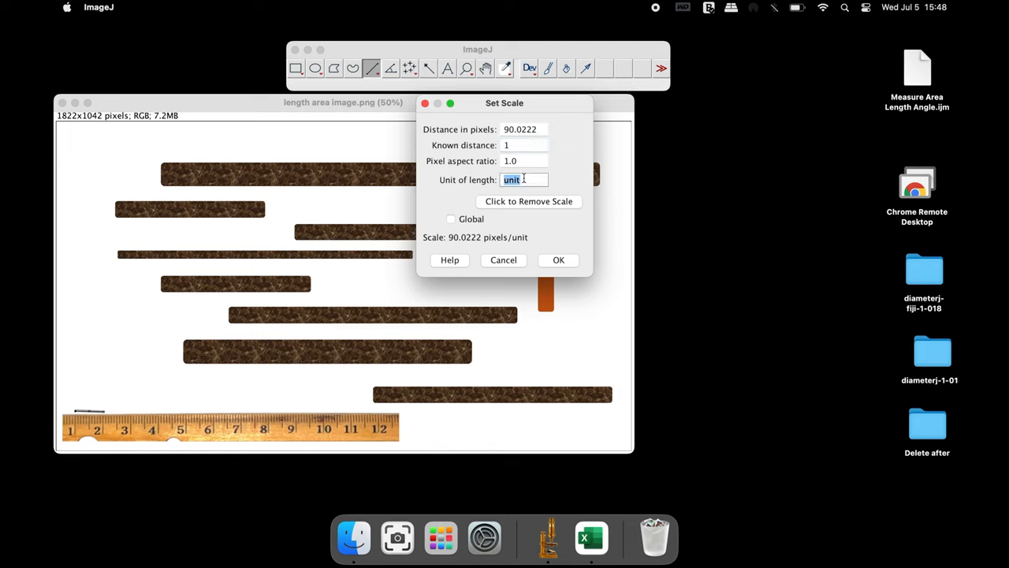
text(cm)
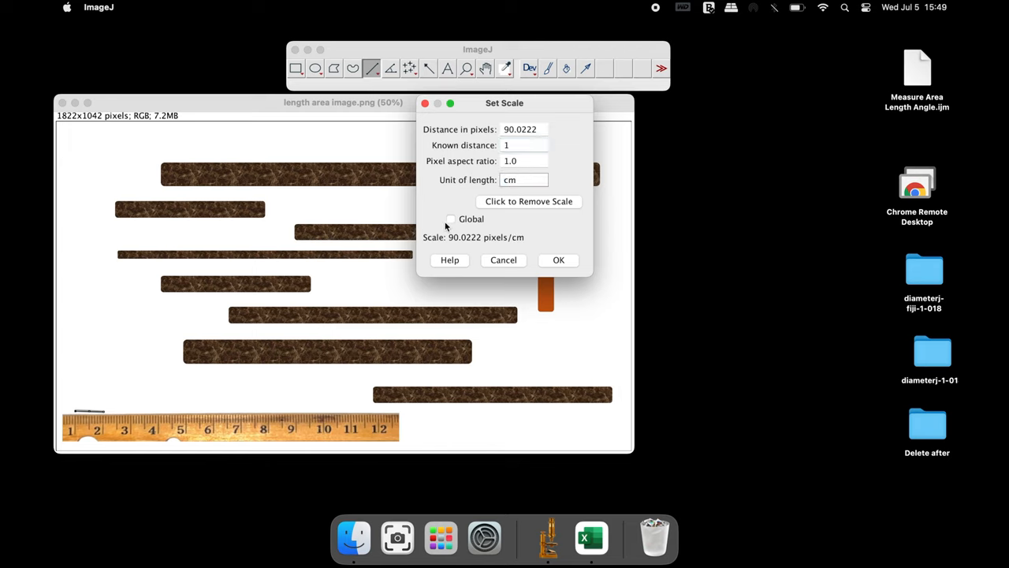
click(450, 219)
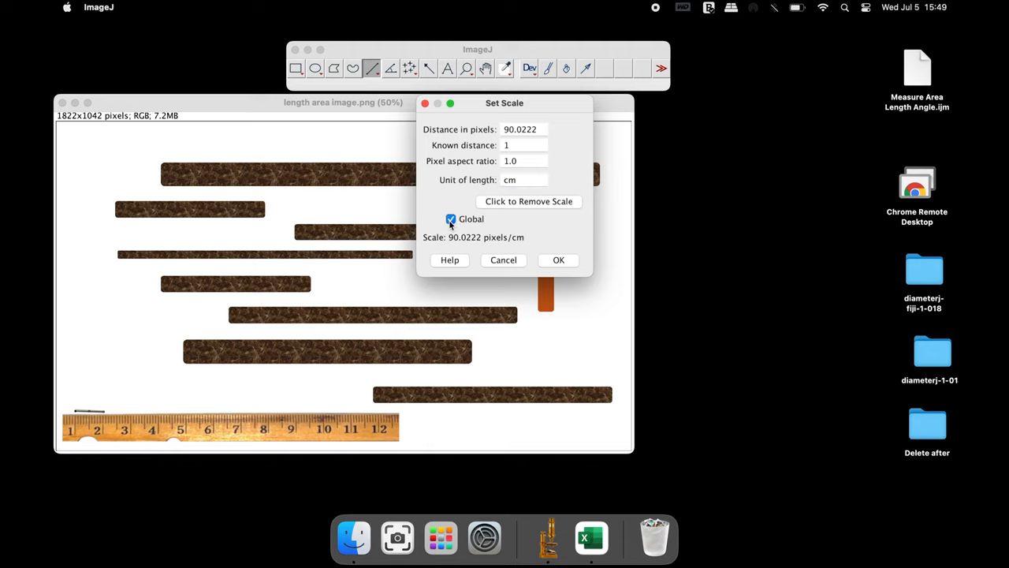
mouse_move(574, 265)
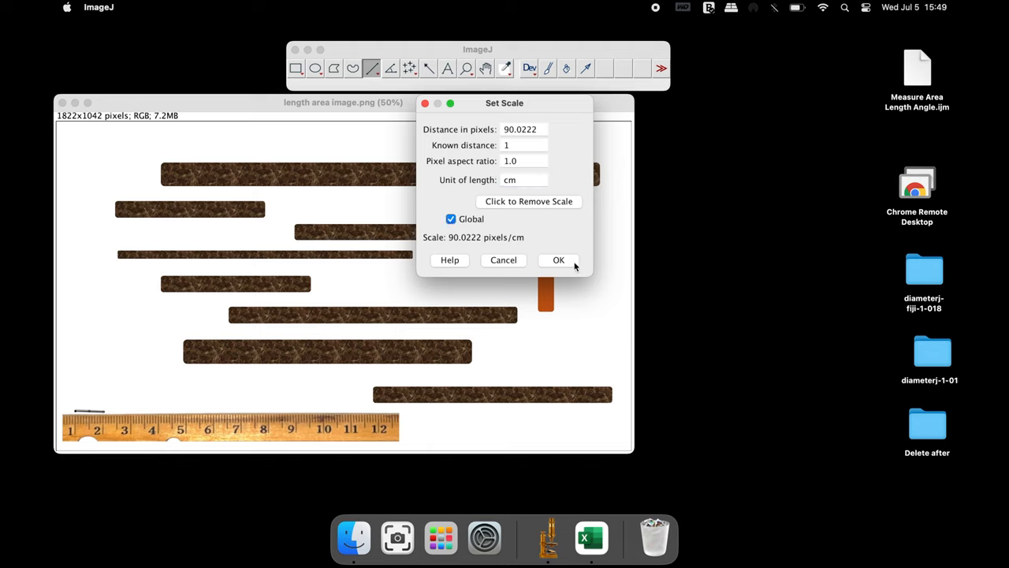
click(558, 260)
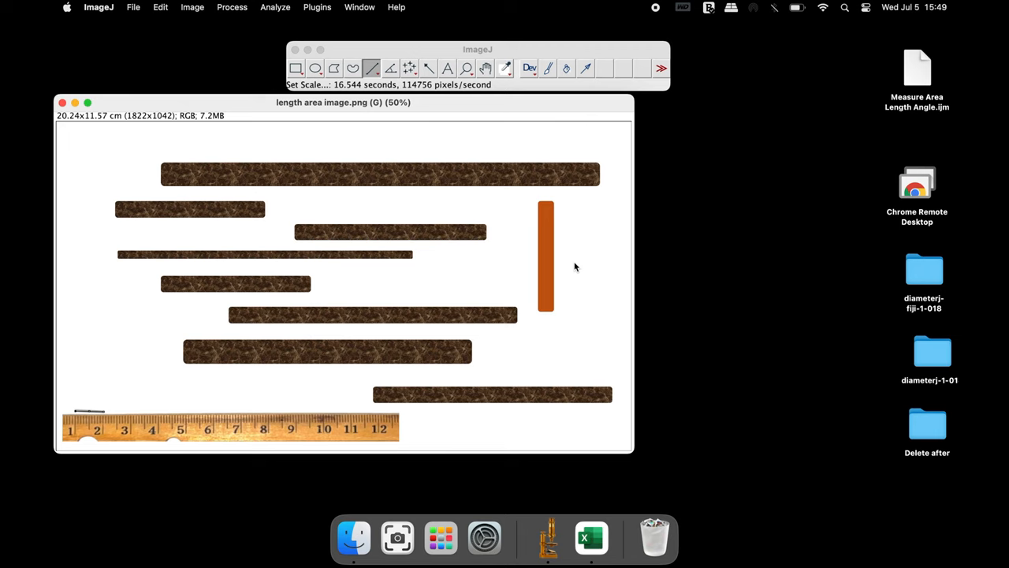
mouse_move(110, 399)
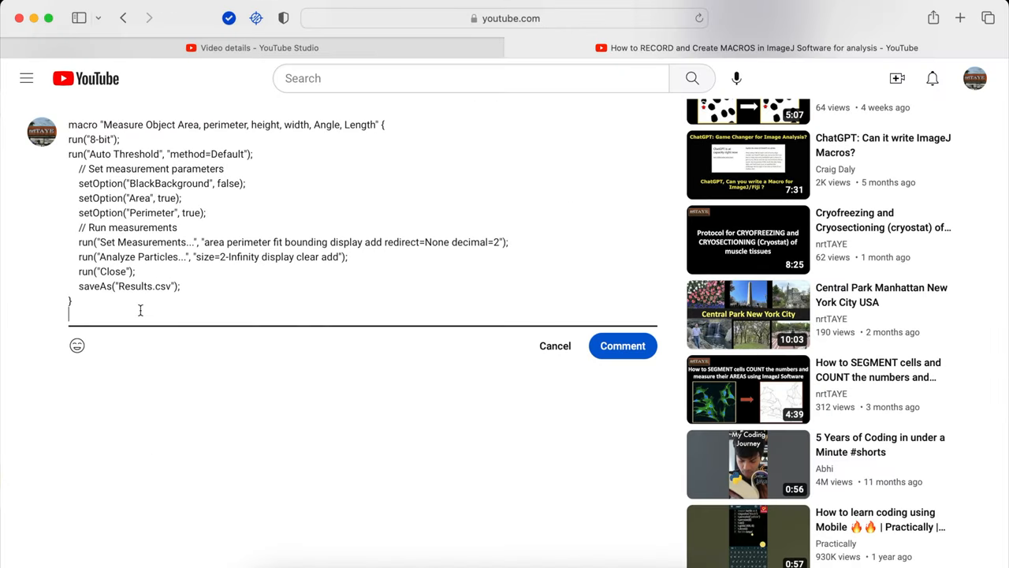
Step: Select all the macro code in the YouTube comment with Cmd+A
key(cmd+a)
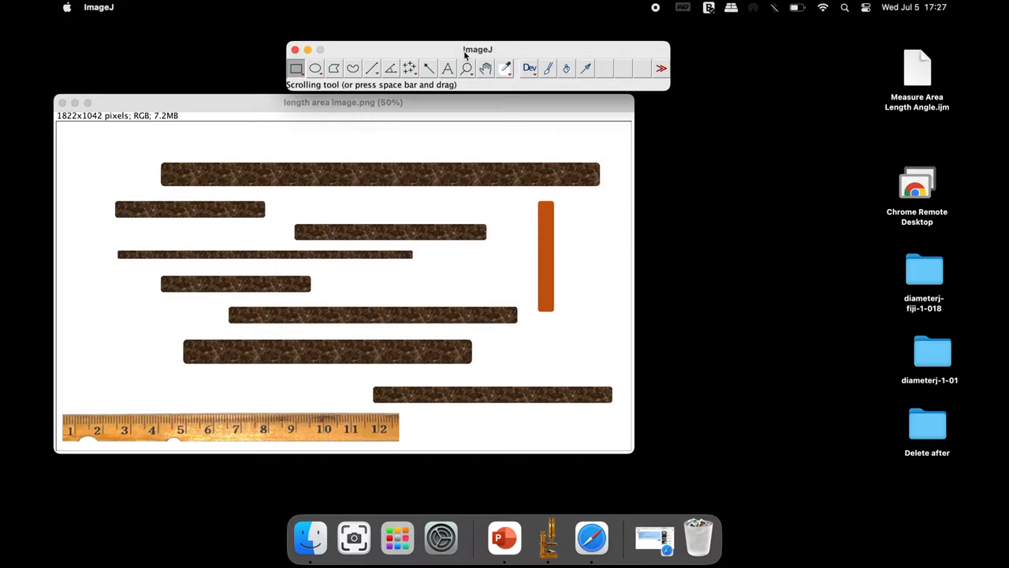
Step: Create a blank macro from Plugins > New > Macro
click(318, 7)
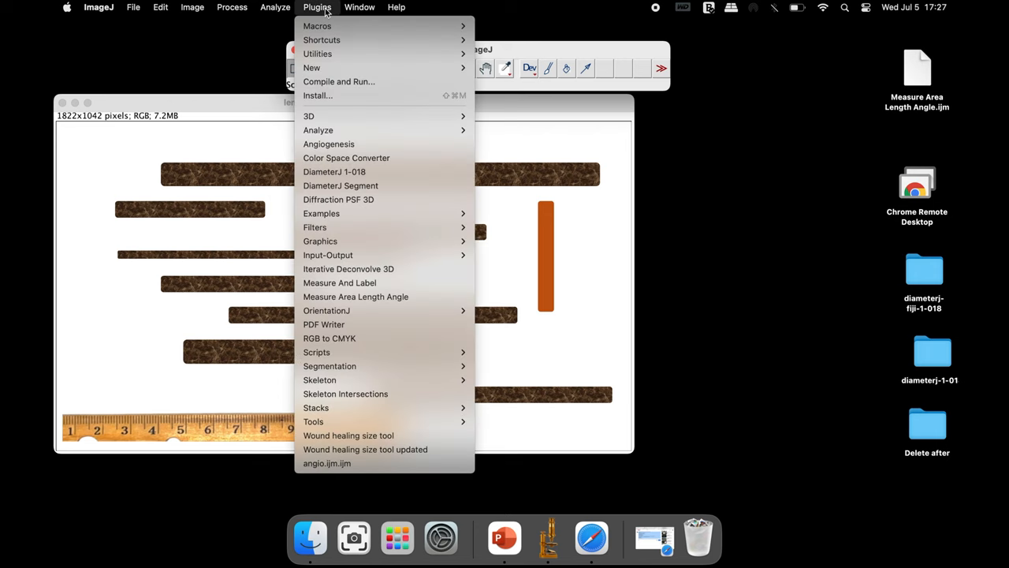
mouse_move(311, 67)
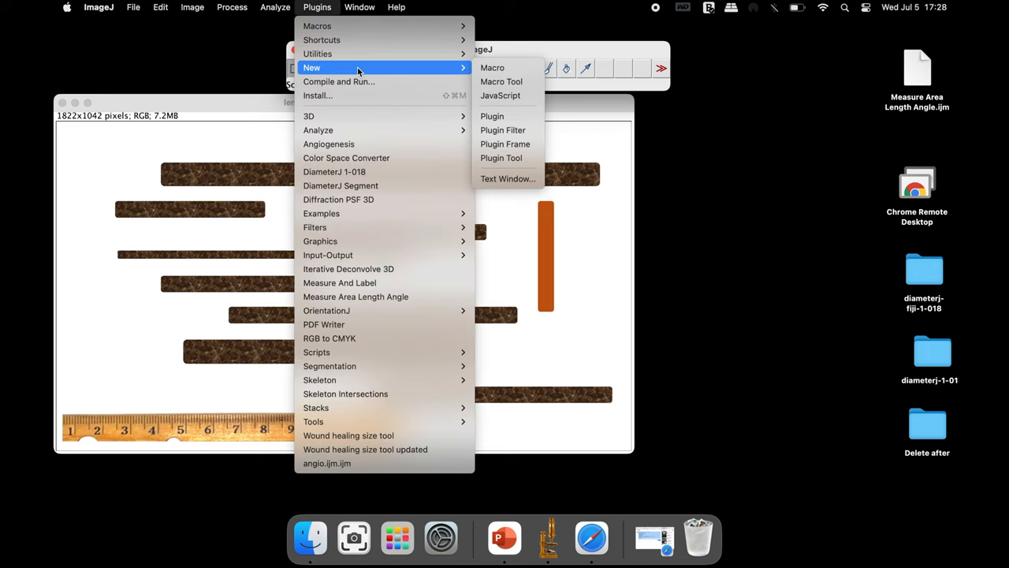
click(492, 67)
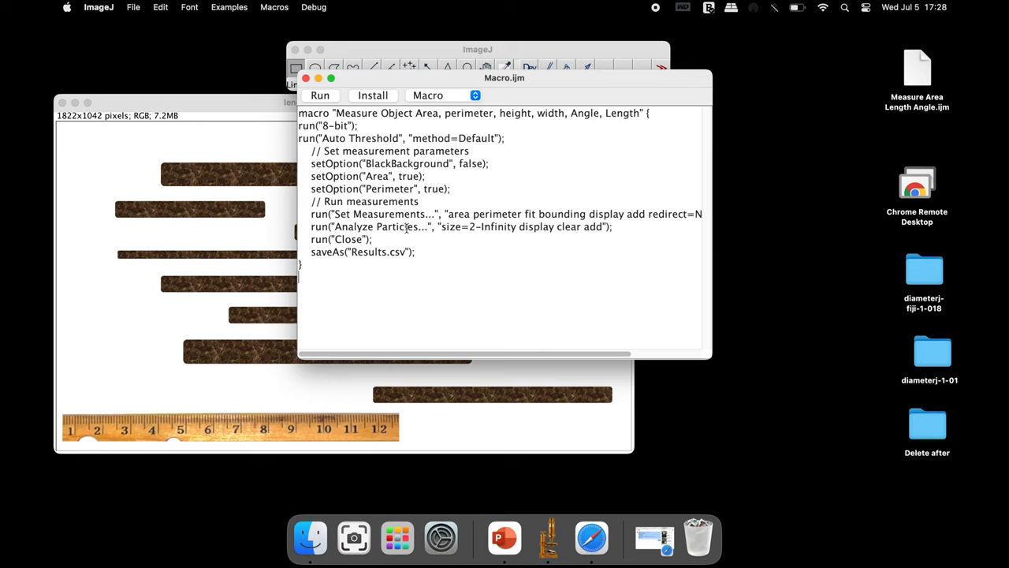
mouse_move(102, 14)
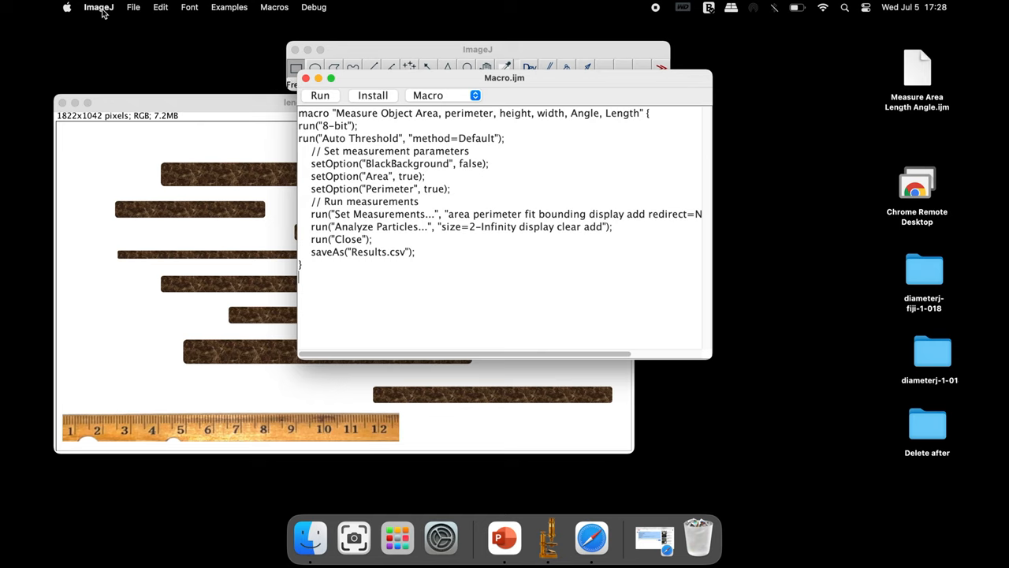
Step: Save the macro to the Desktop as 'Measure Area Length Angle.ijm'
click(133, 7)
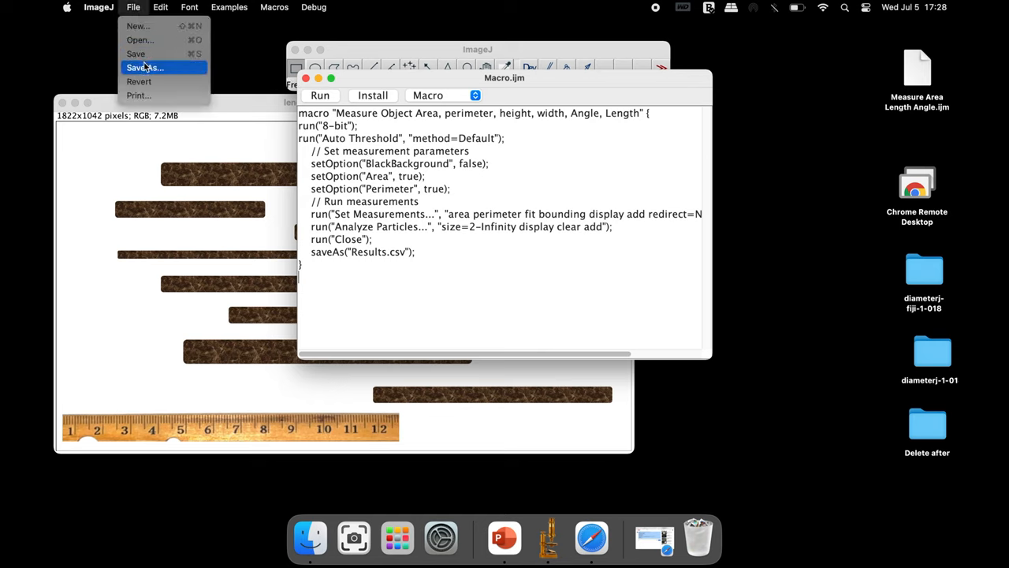
click(144, 67)
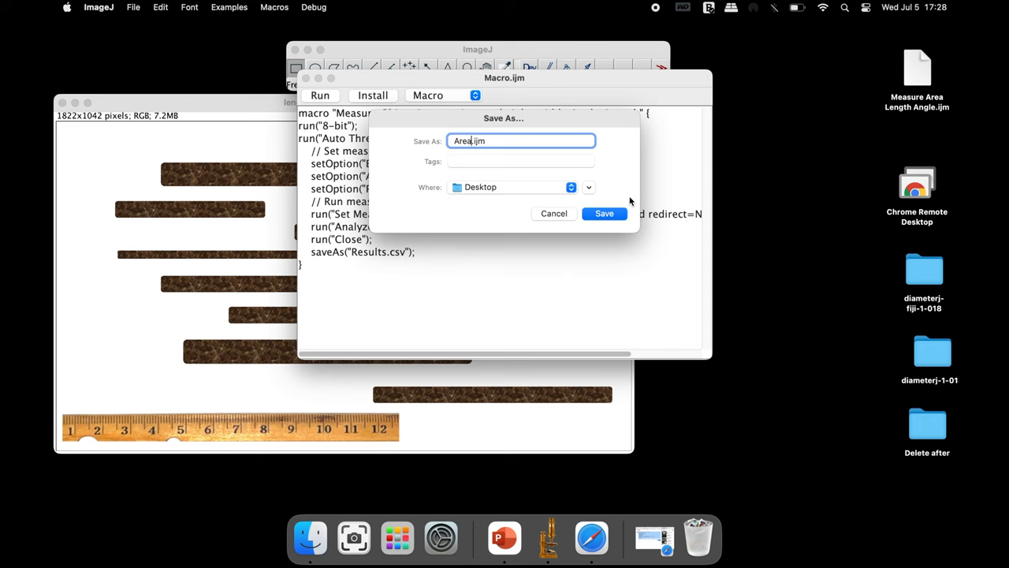
click(604, 213)
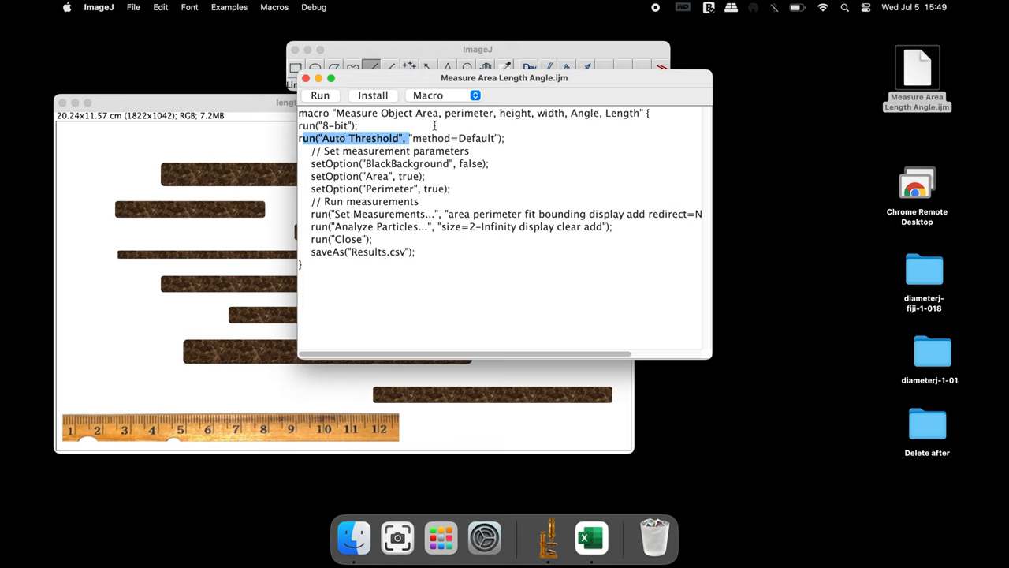
mouse_move(325, 156)
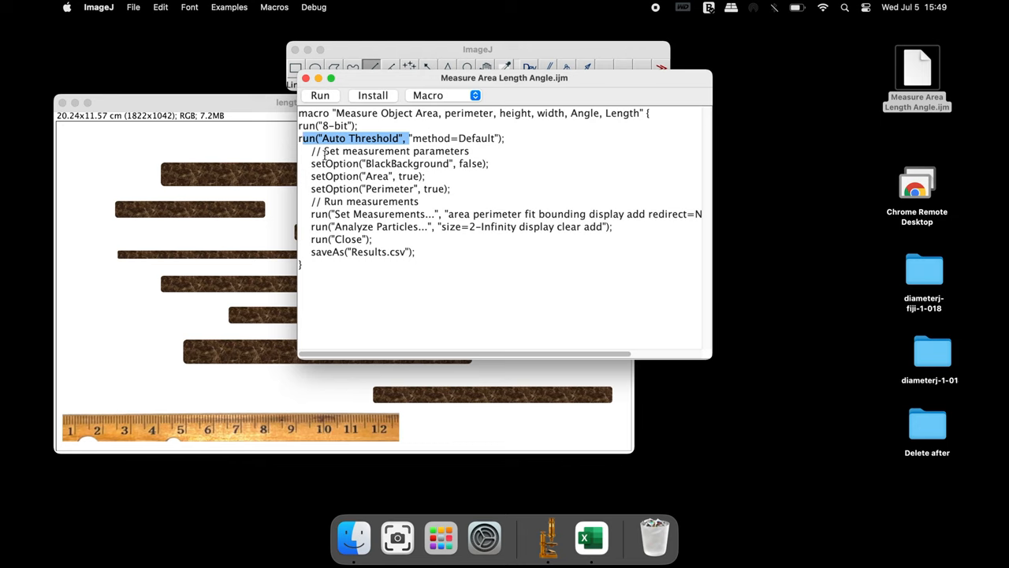
double_click(395, 151)
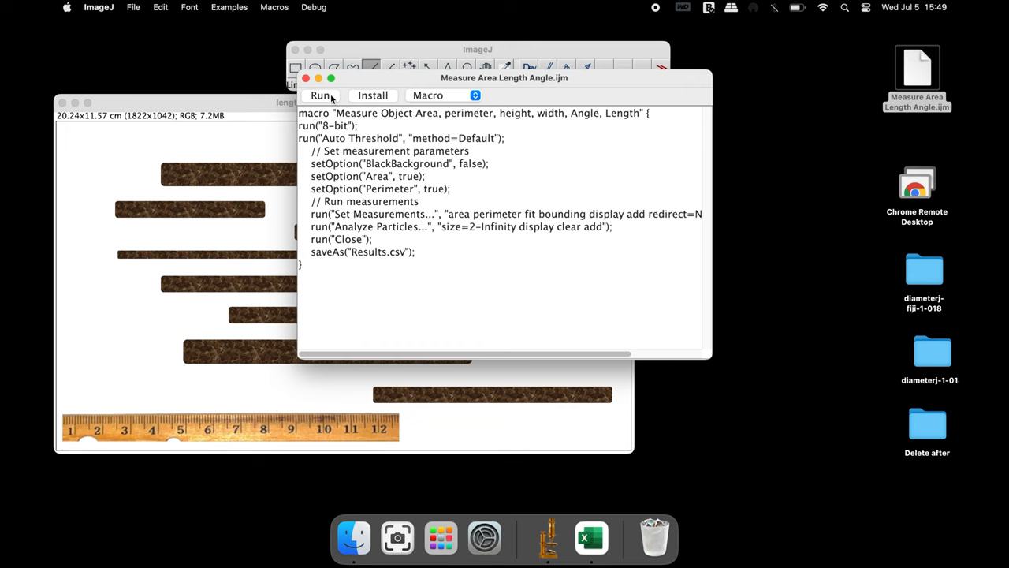
Step: Run the macro on the bar image and save the ten-object Results table as 'Area Length.csv'
click(320, 95)
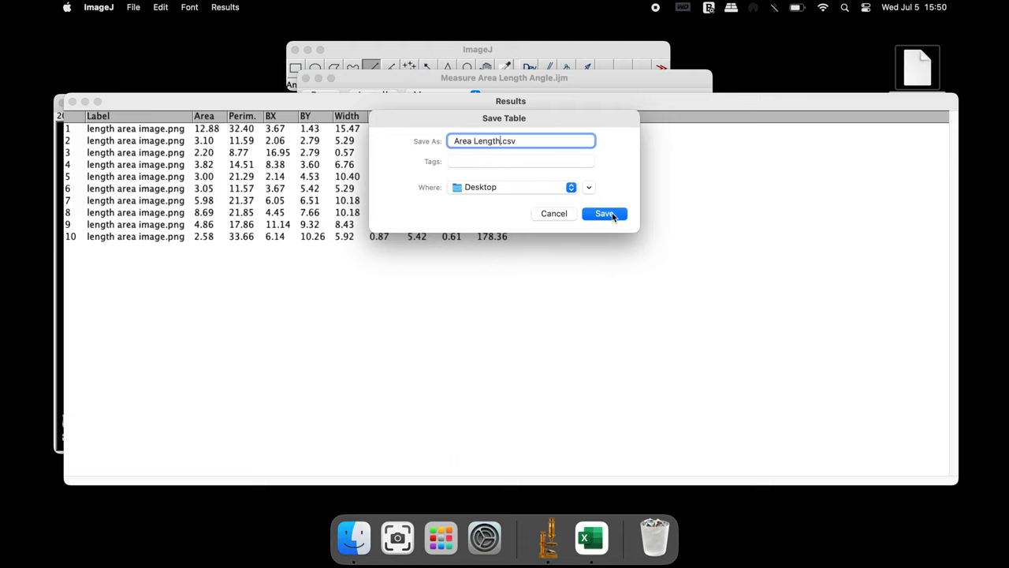
click(604, 213)
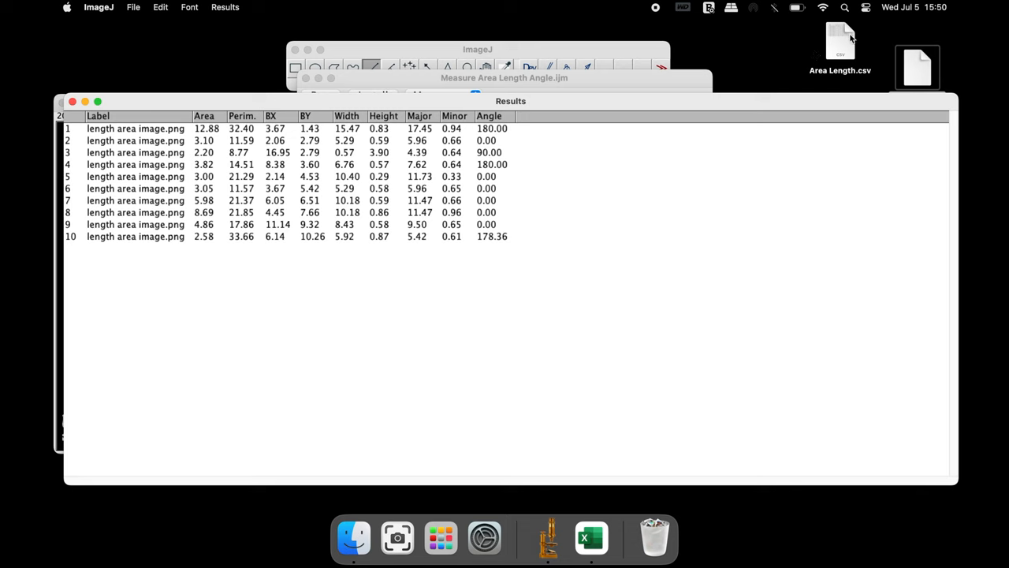
mouse_move(127, 101)
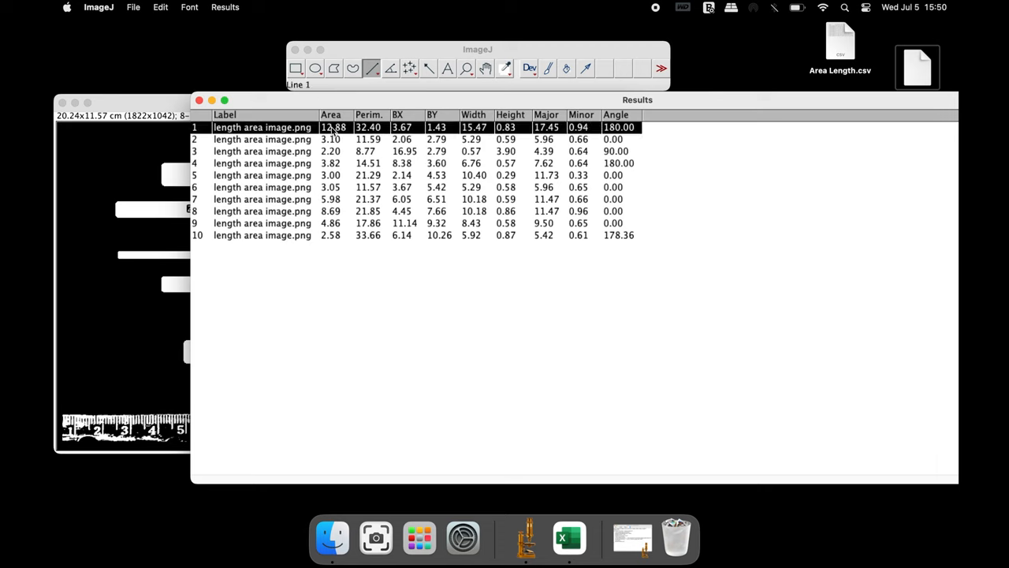
mouse_move(472, 132)
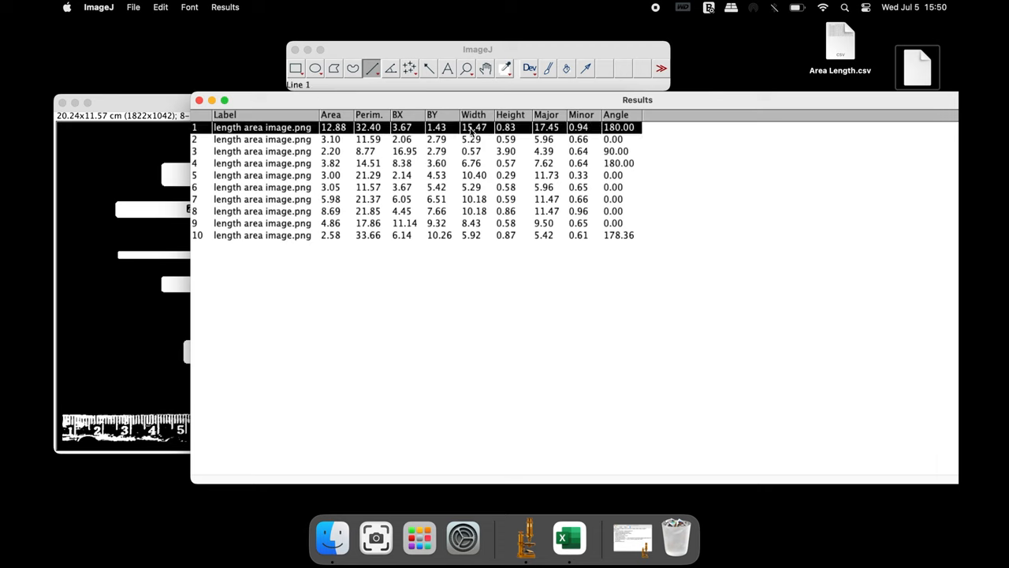
mouse_move(508, 134)
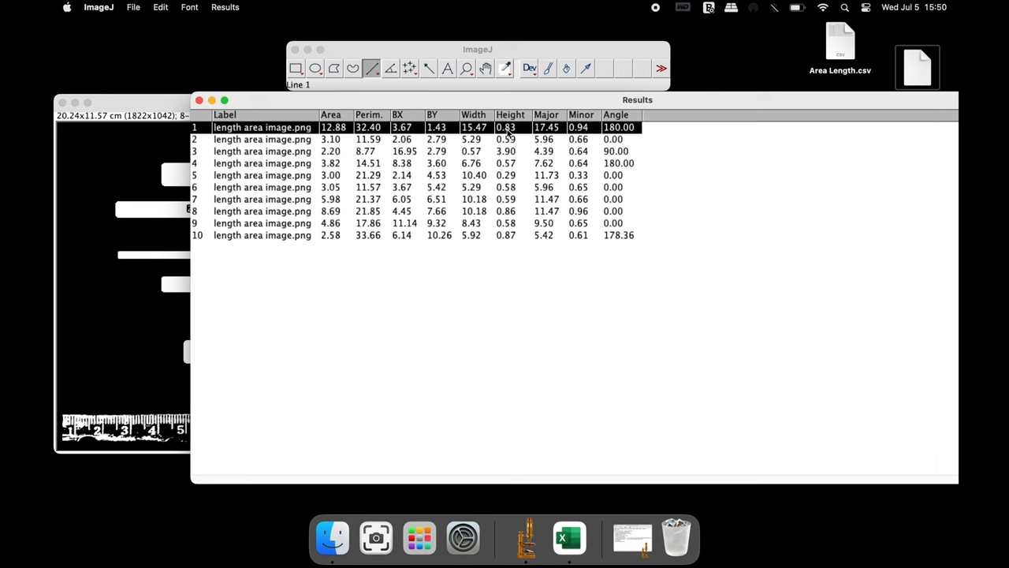
mouse_move(607, 137)
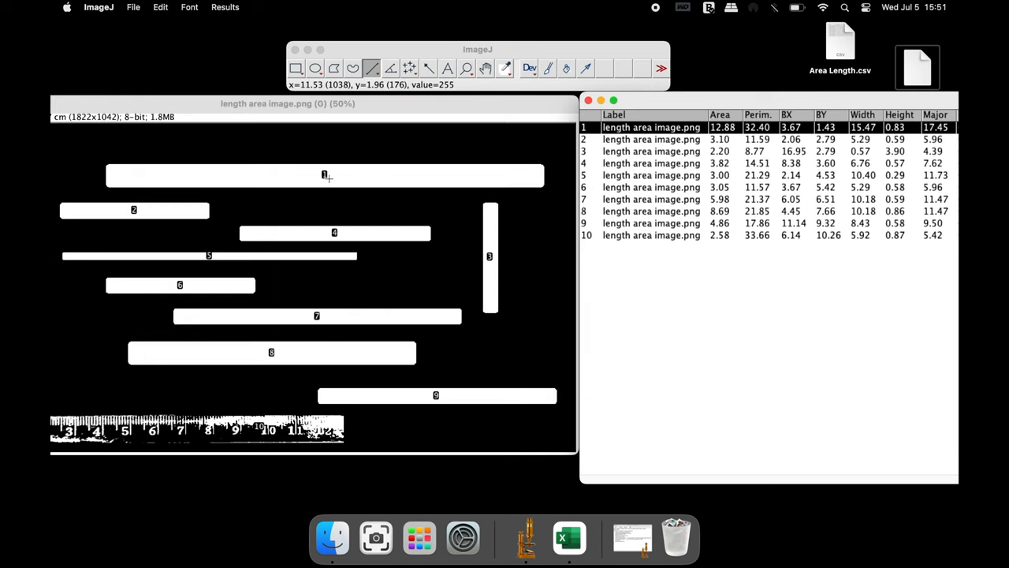
mouse_move(343, 175)
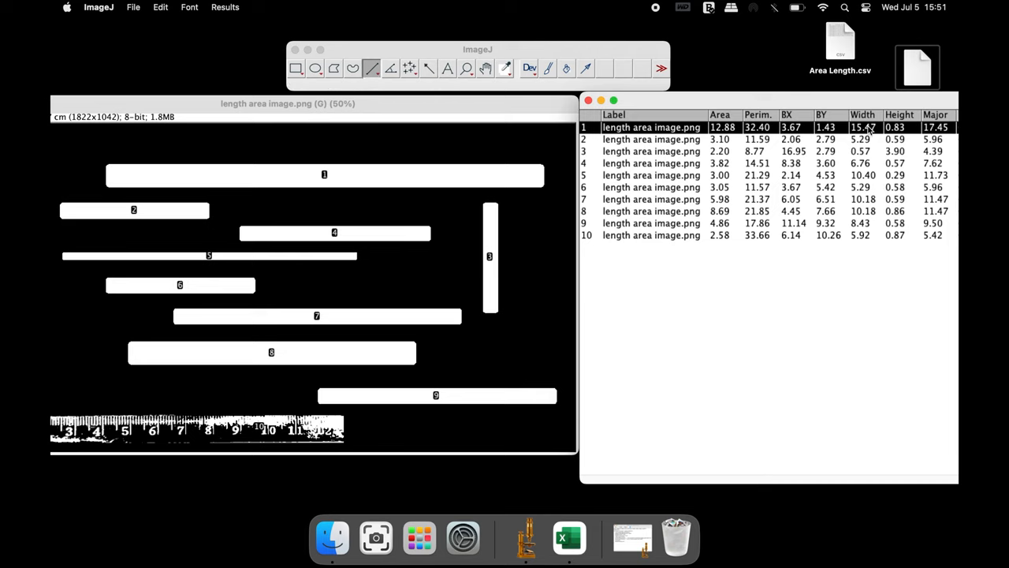
mouse_move(864, 134)
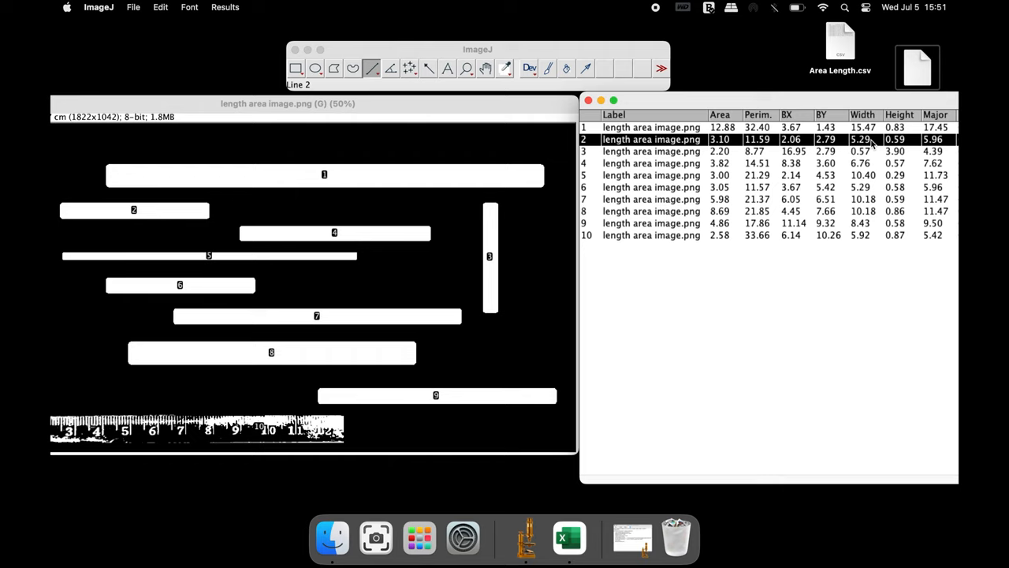
mouse_move(870, 144)
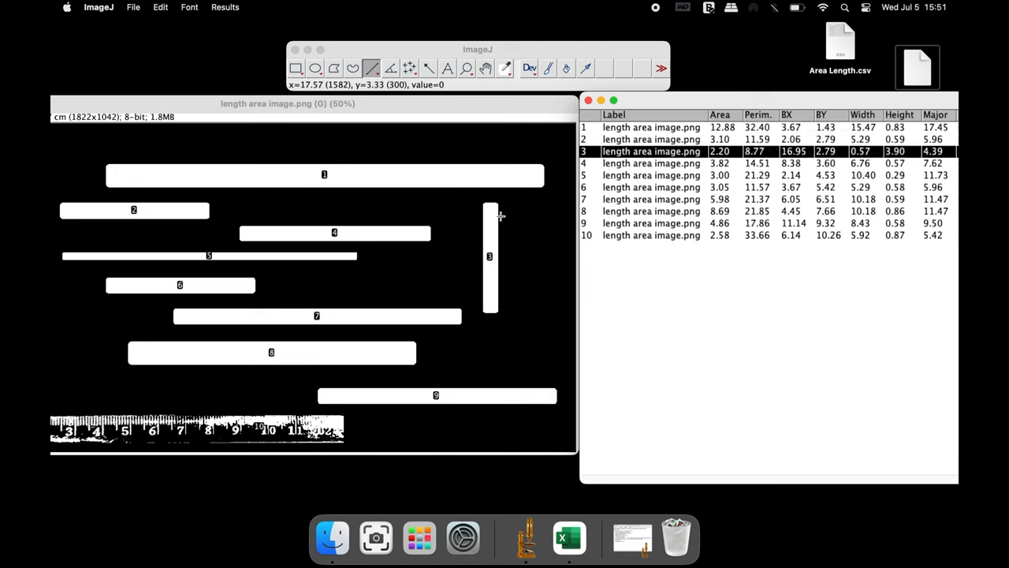
mouse_move(502, 299)
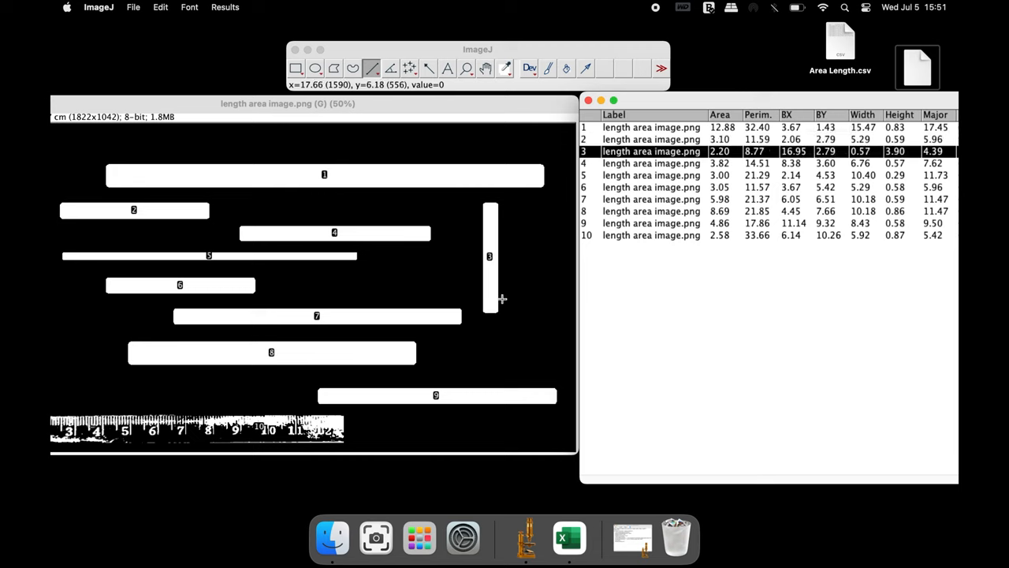
mouse_move(799, 196)
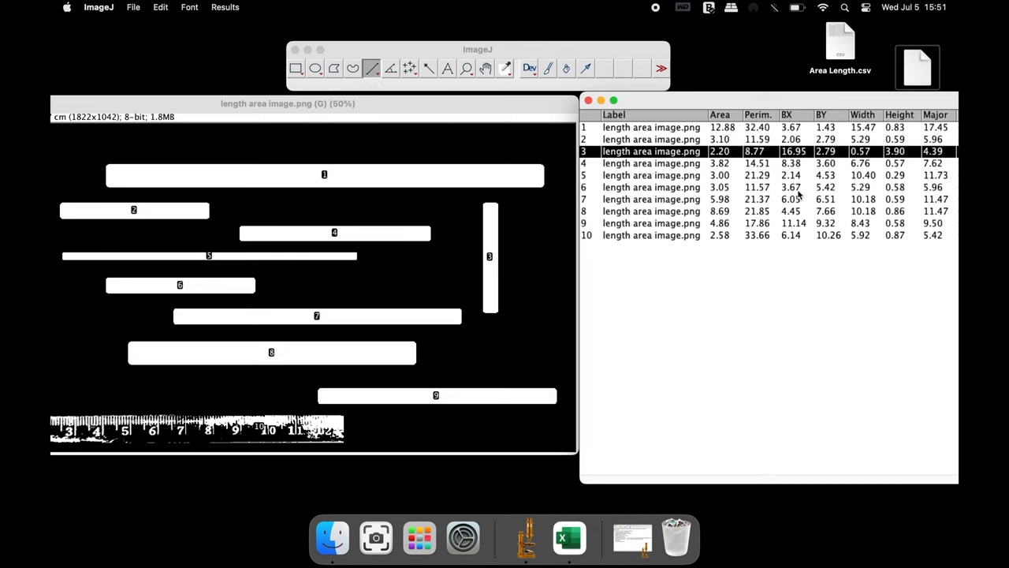
mouse_move(897, 159)
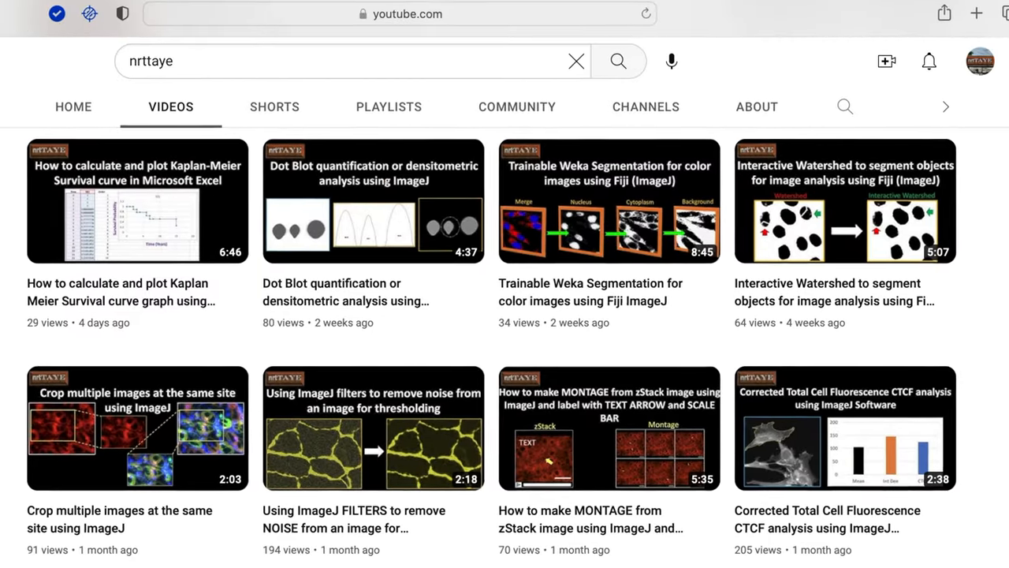
Step: Scroll the channel's videos, then open 'Area Length.csv' from the desktop in Excel
scroll(down, 3)
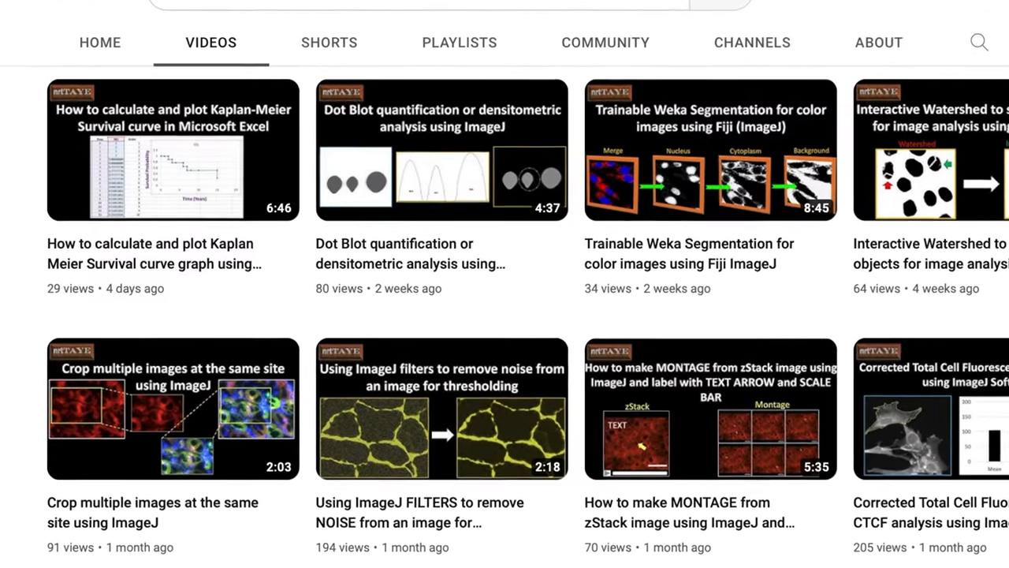
scroll(down, 3)
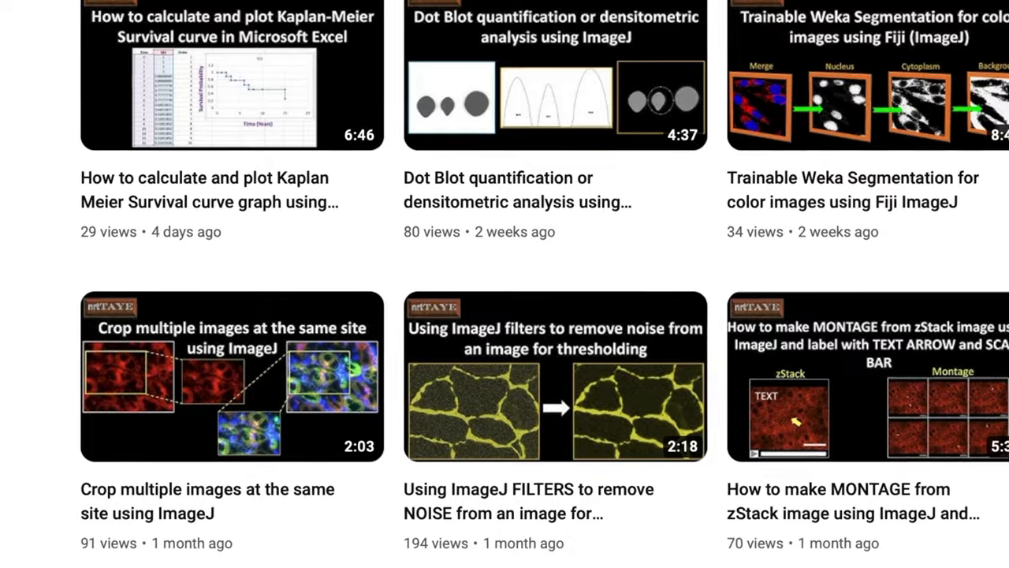
scroll(down, 3)
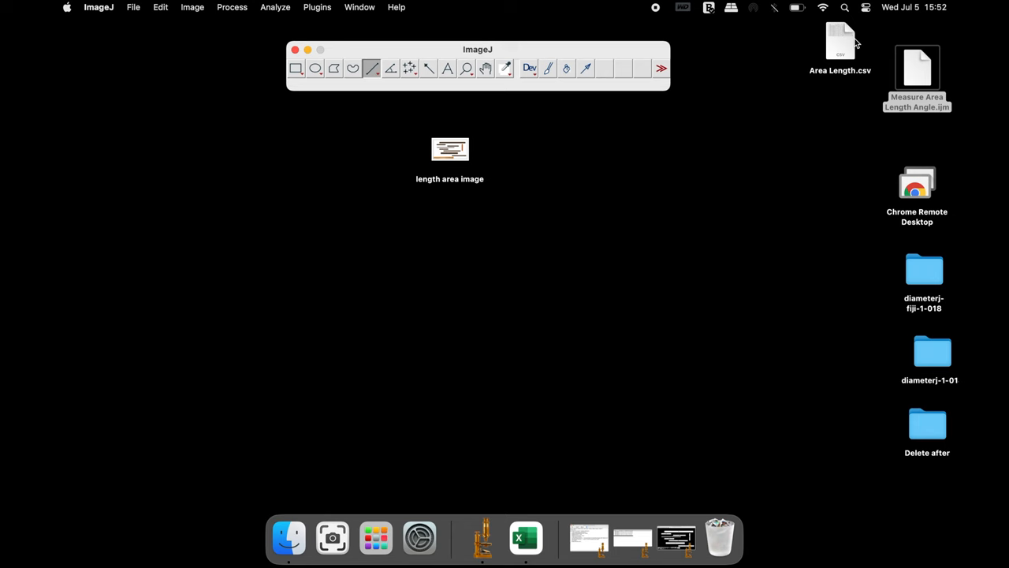
drag(840, 43, 549, 150)
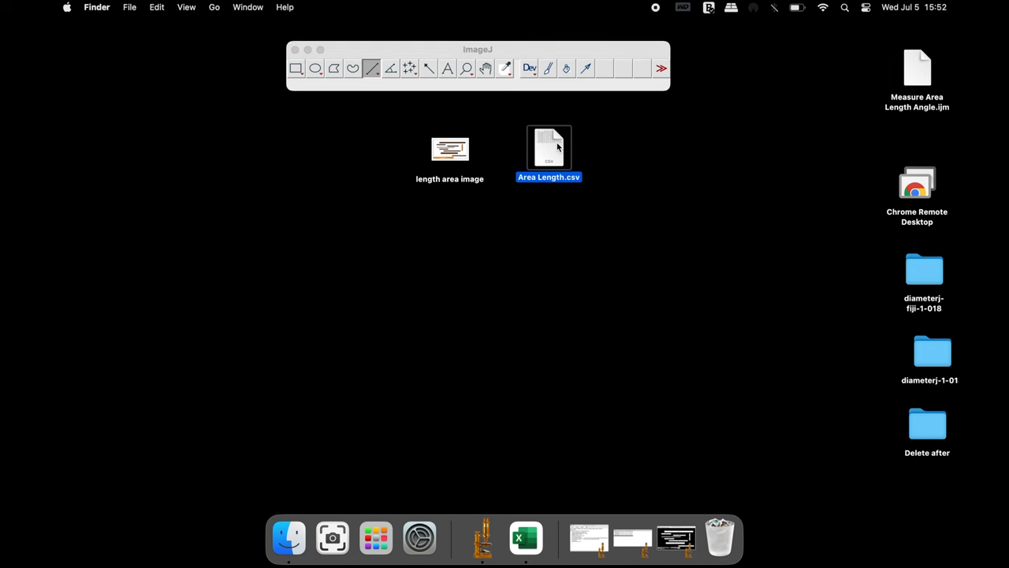
double_click(549, 148)
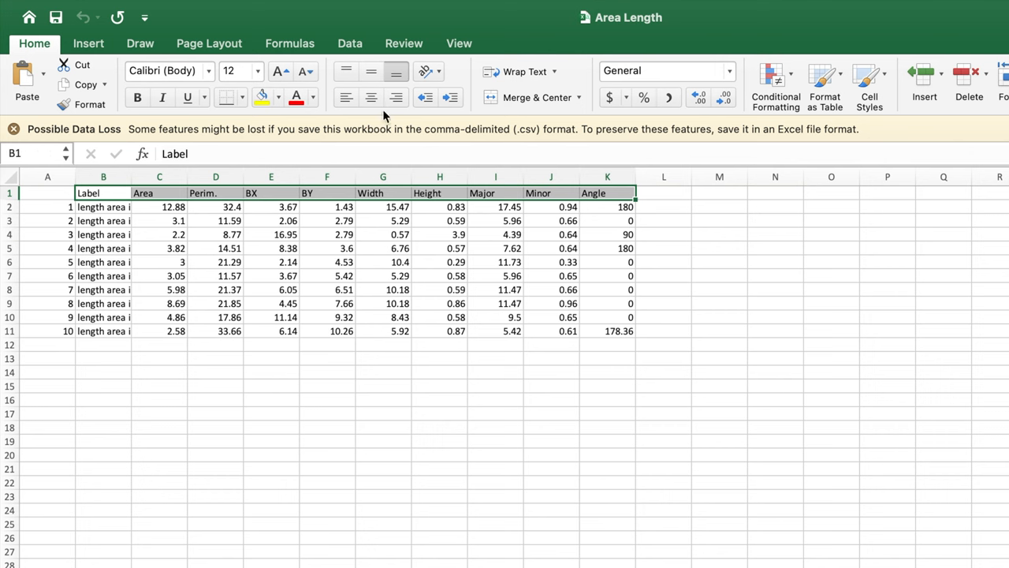